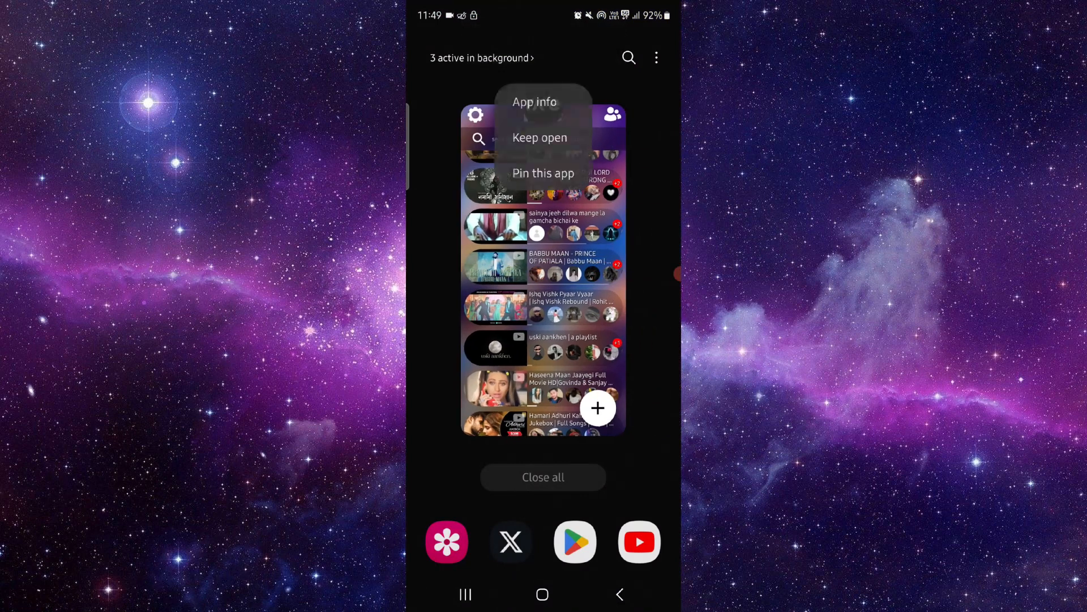
Step: Reopen Rave from its App info page and scroll through the reloaded video room feed
{"action": "left_click", "coordinate": [534, 101]}
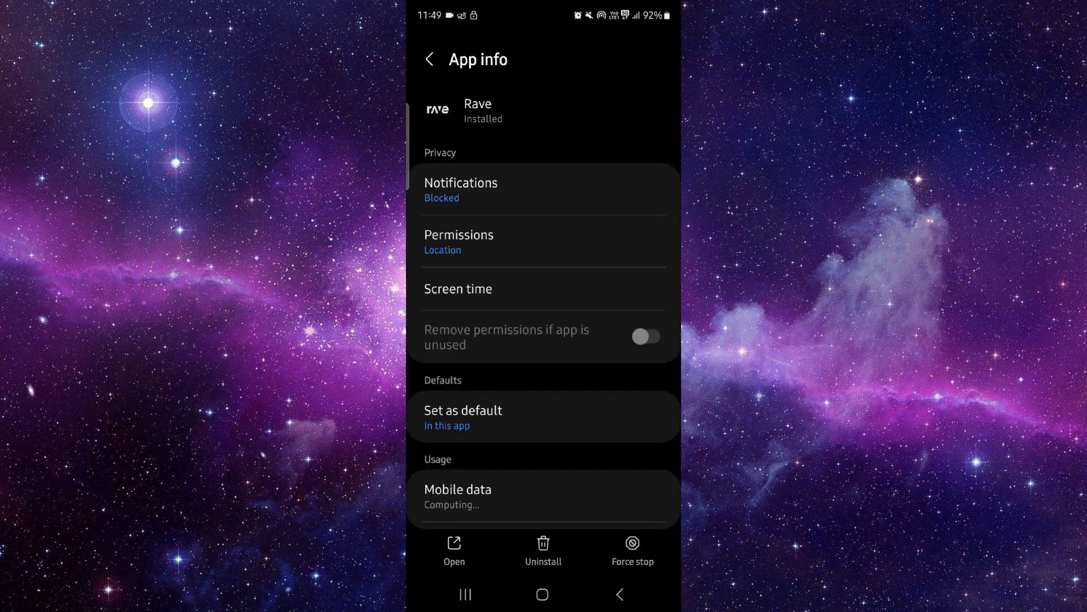
{"action": "scroll", "scroll_direction": "down", "scroll_amount": 3}
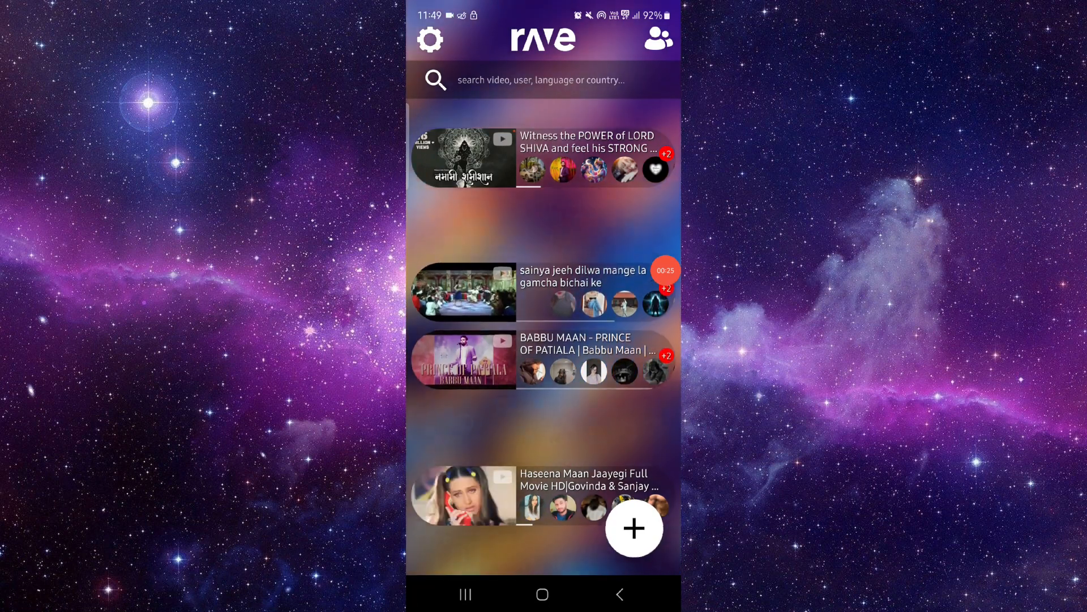
{"action": "scroll", "scroll_direction": "down", "scroll_amount": 3}
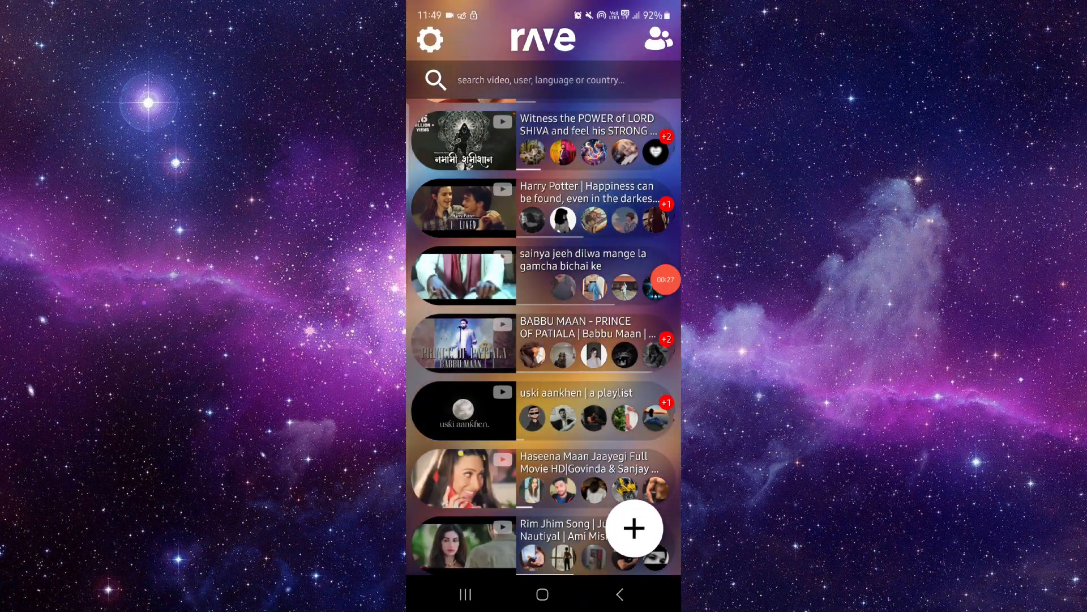